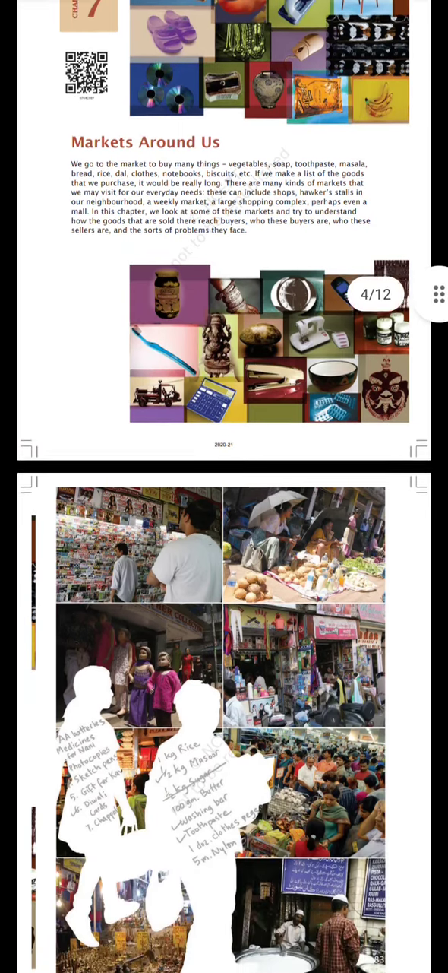
scroll("down", 3)
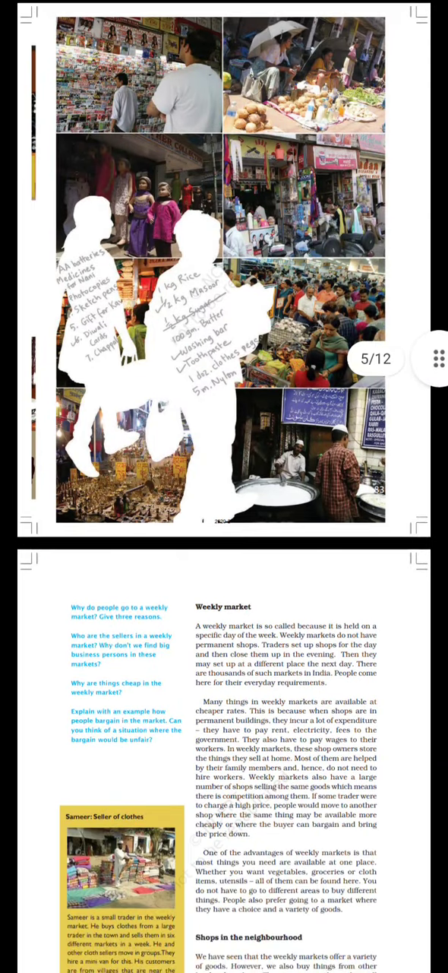
scroll("down", 3)
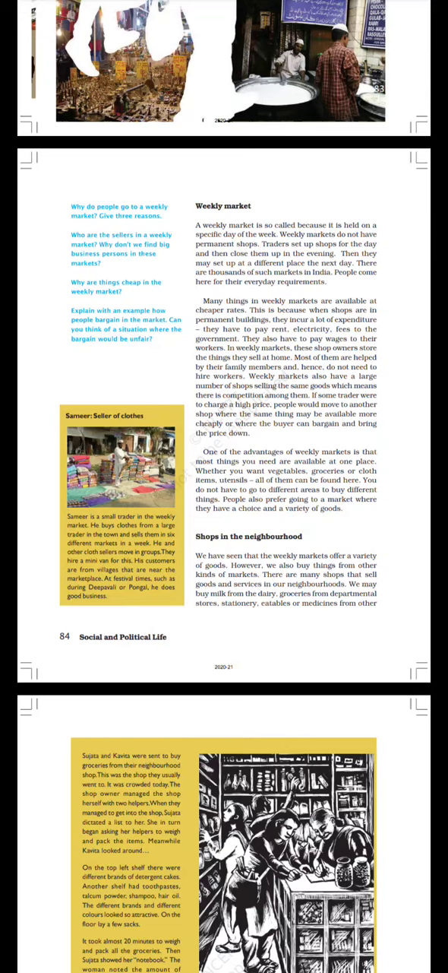
scroll("down", 3)
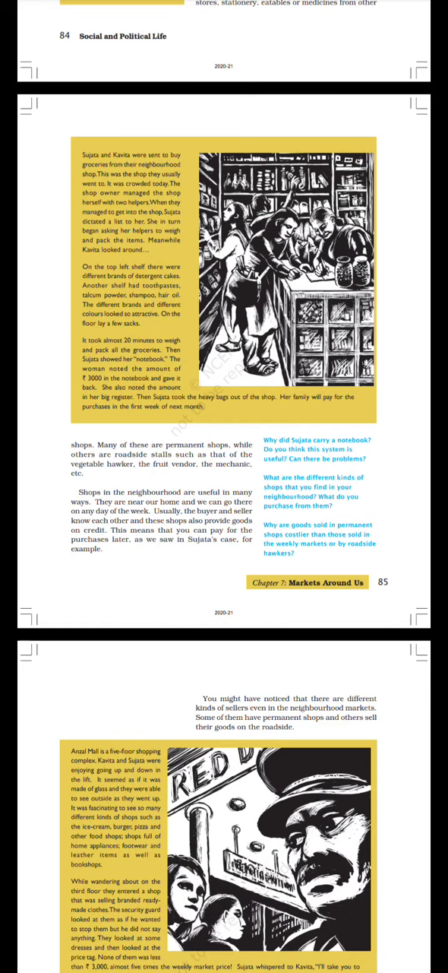
scroll("down", 3)
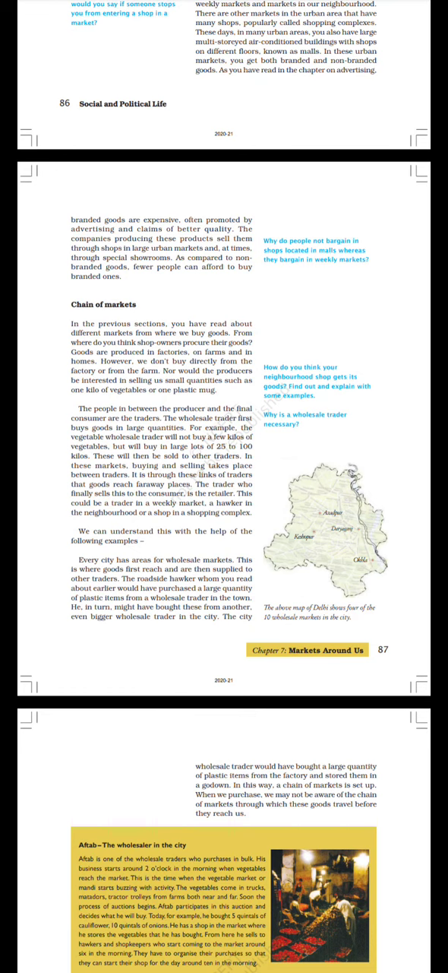
scroll("down", 3)
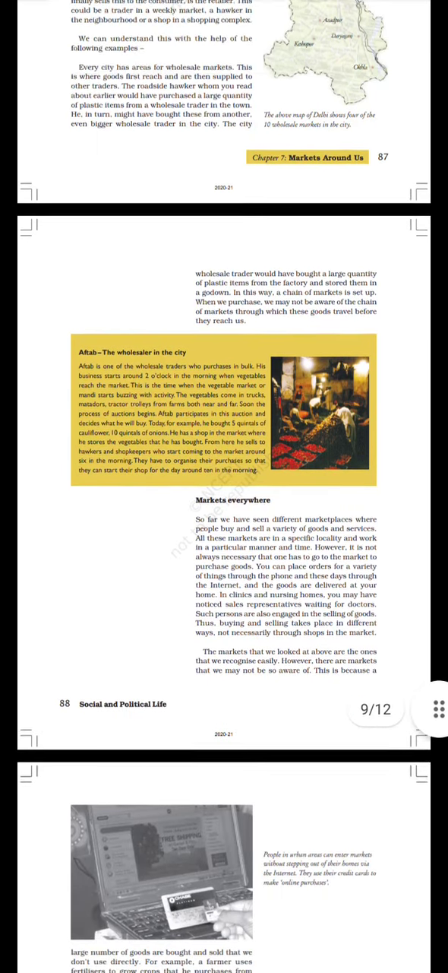
scroll("down", 3)
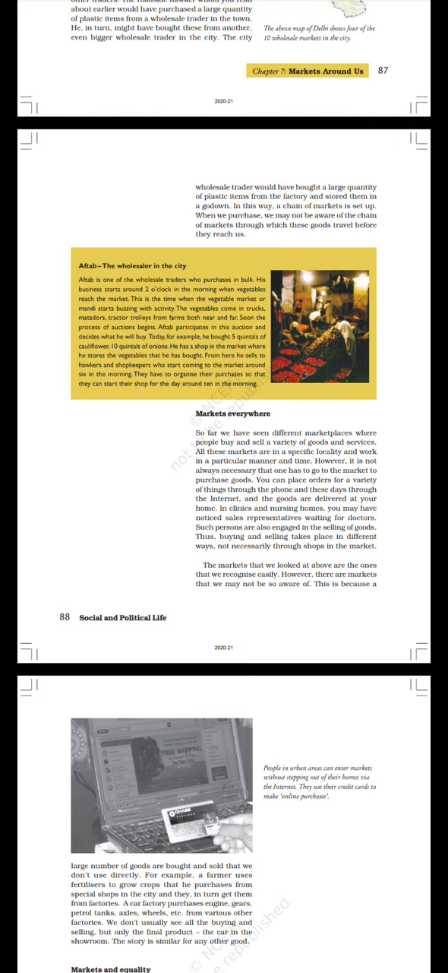
scroll("down", 3)
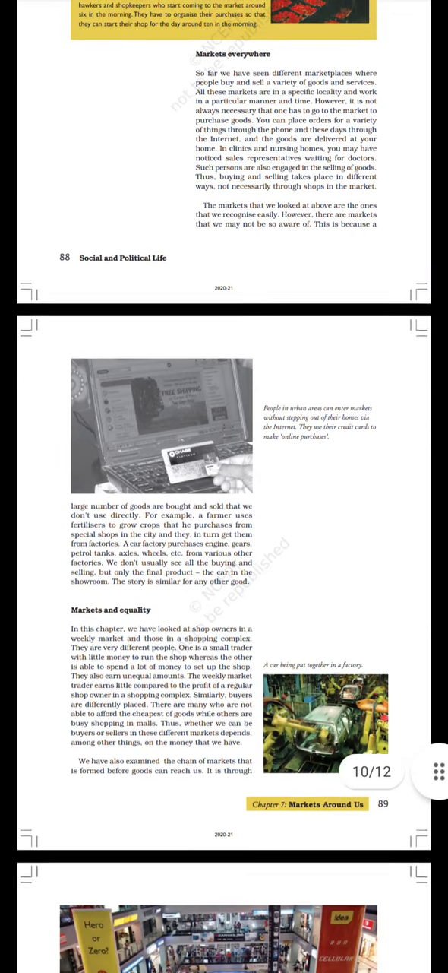